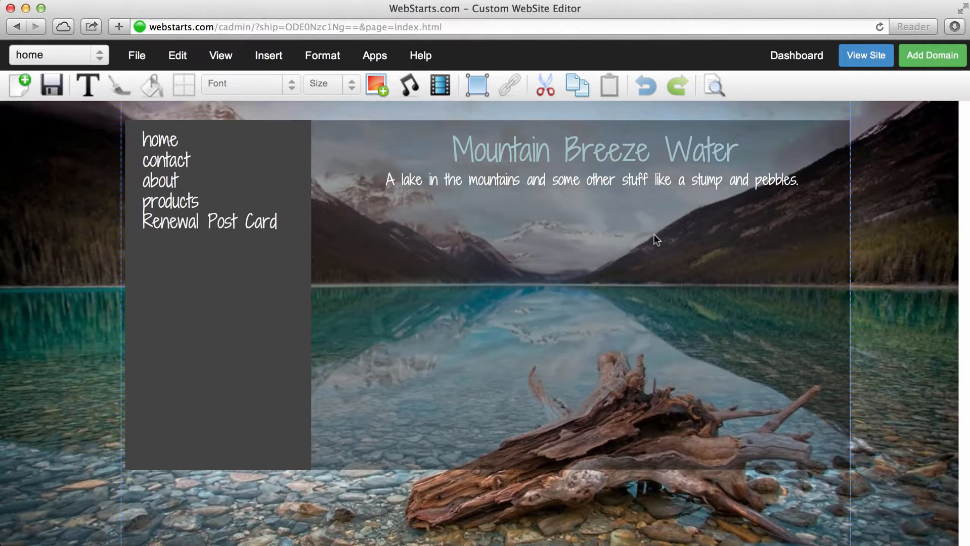
{"action": "mouse_move", "coordinate": [446, 119]}
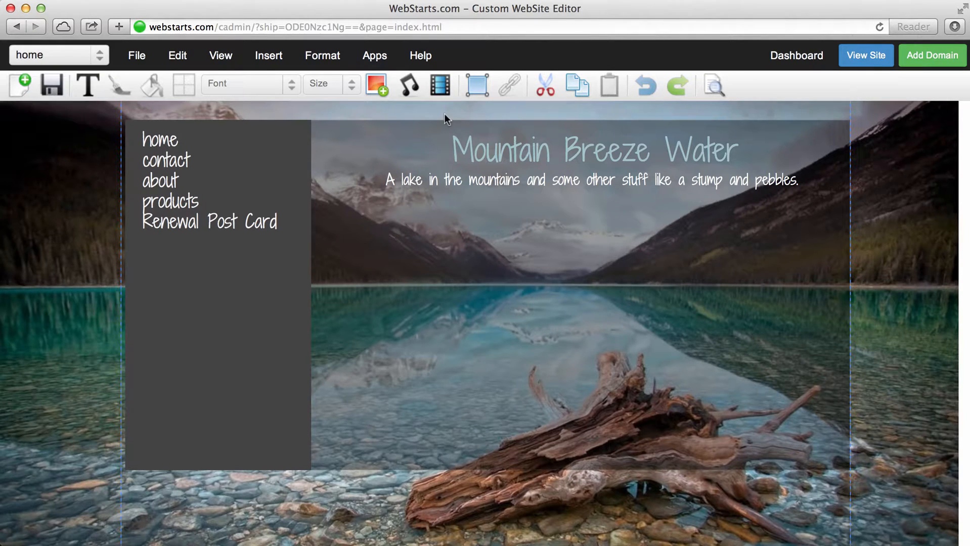
Look at the custom page width prompt under Format and dismiss it without changes
{"action": "left_click", "coordinate": [268, 55]}
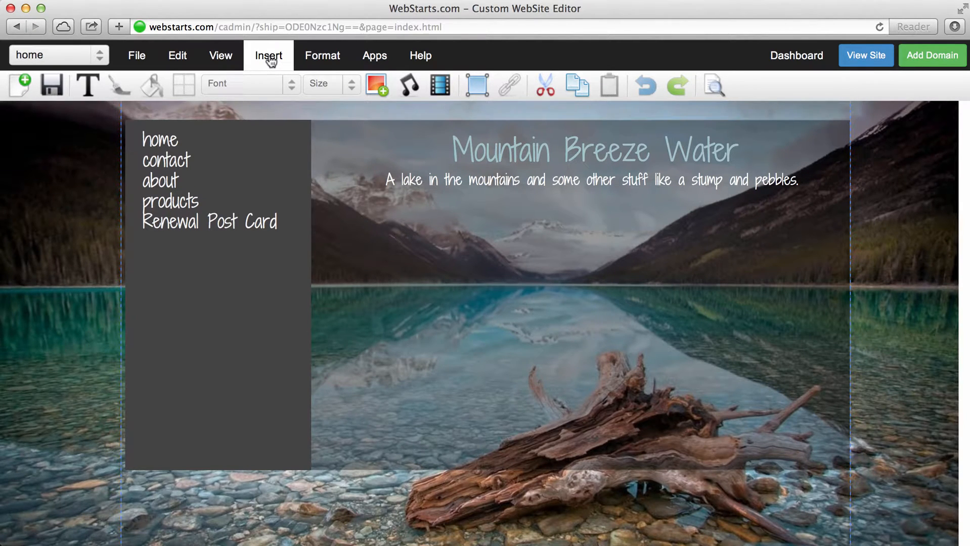
{"action": "left_click", "coordinate": [322, 56]}
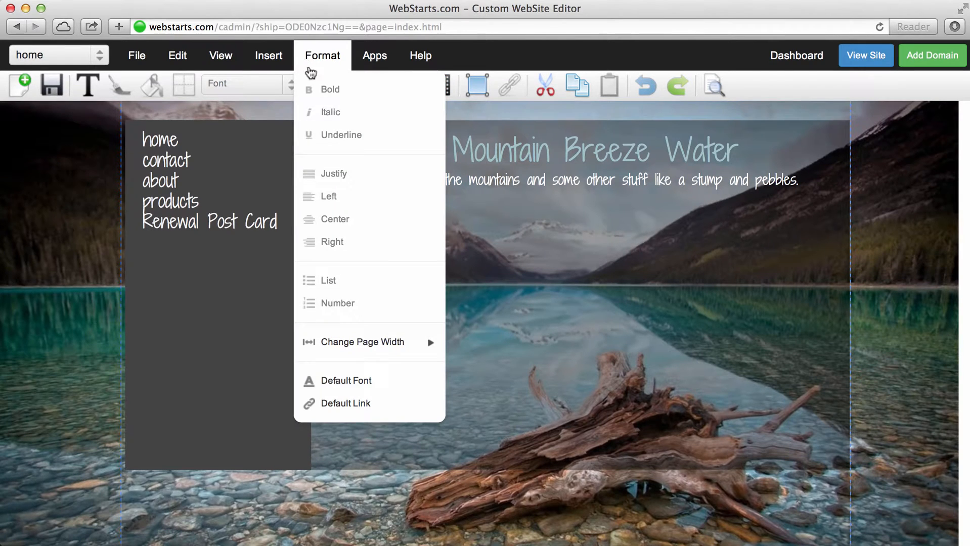
{"action": "mouse_move", "coordinate": [363, 342]}
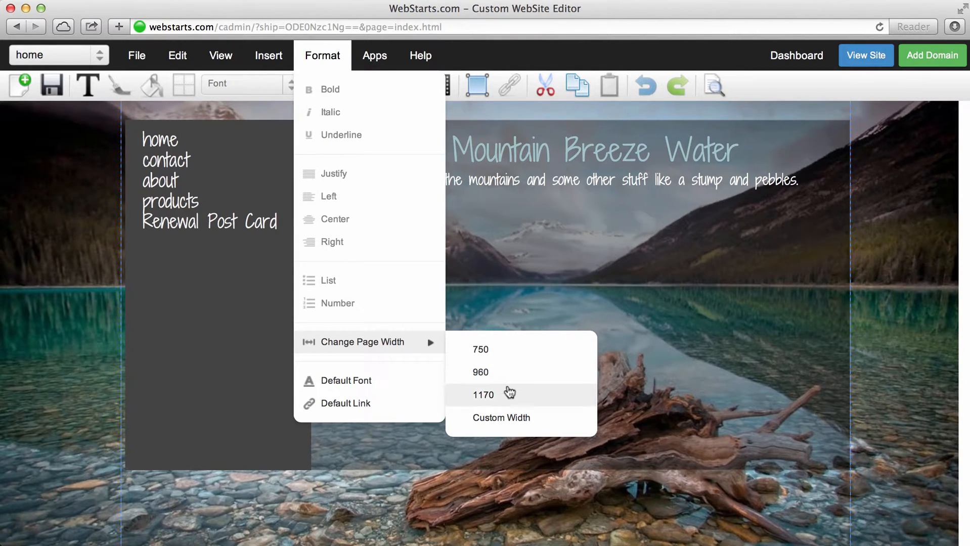
{"action": "mouse_move", "coordinate": [513, 422]}
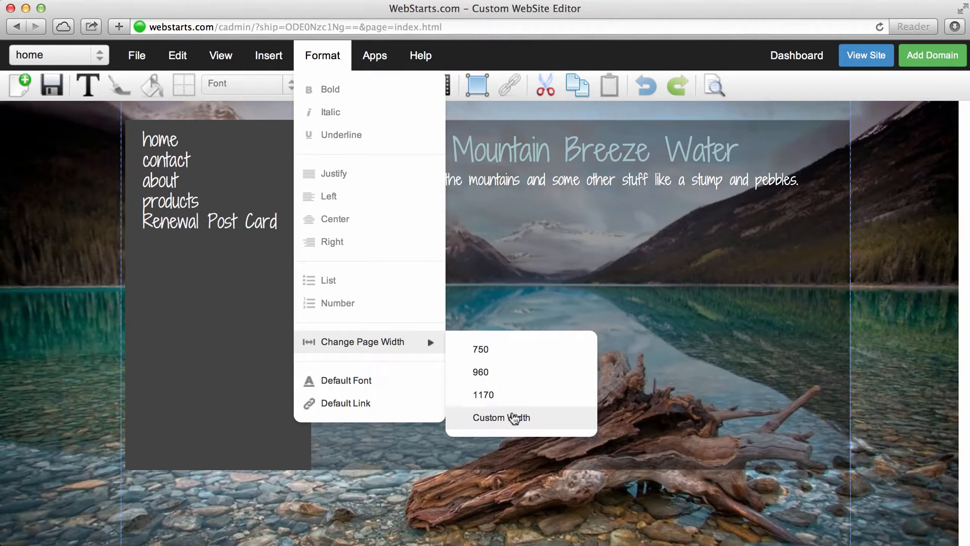
{"action": "mouse_move", "coordinate": [520, 355]}
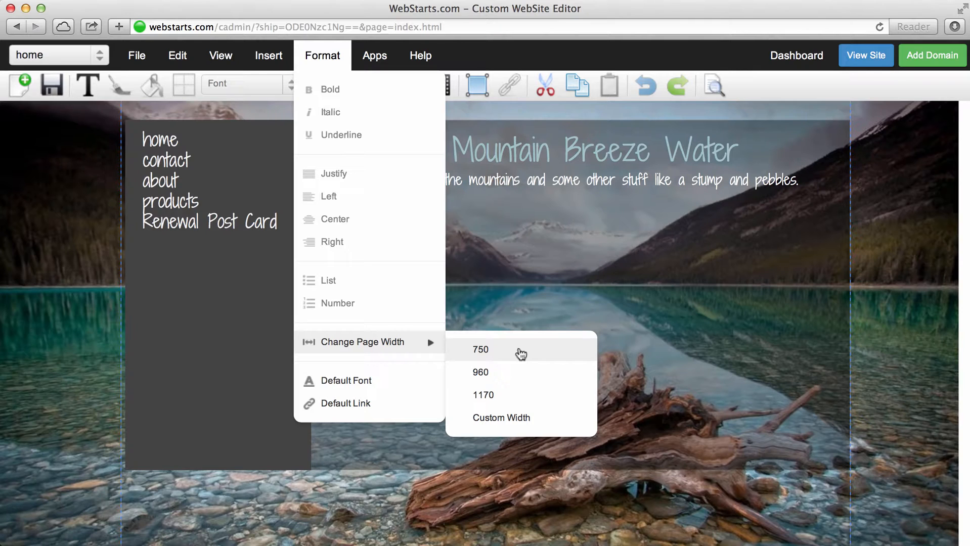
{"action": "mouse_move", "coordinate": [519, 372]}
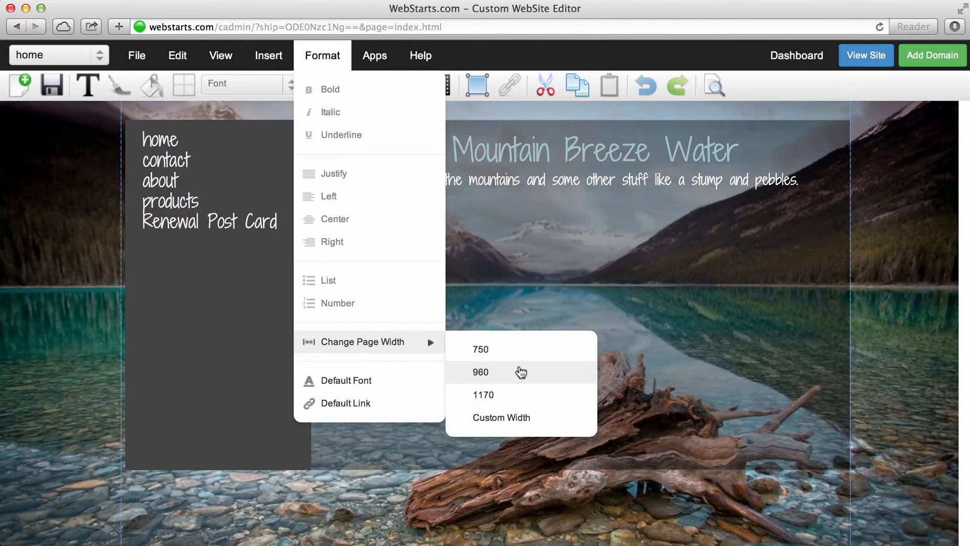
{"action": "mouse_move", "coordinate": [521, 374]}
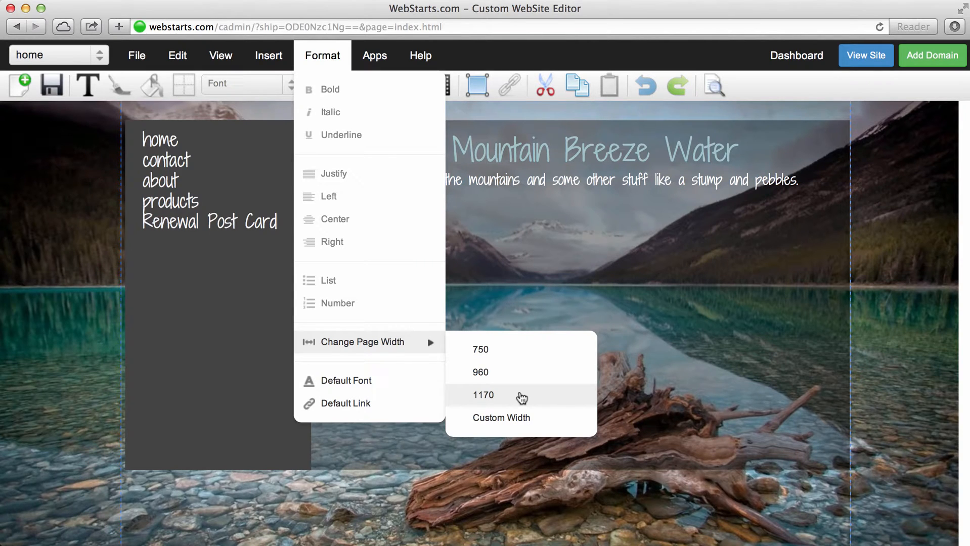
{"action": "mouse_move", "coordinate": [522, 425]}
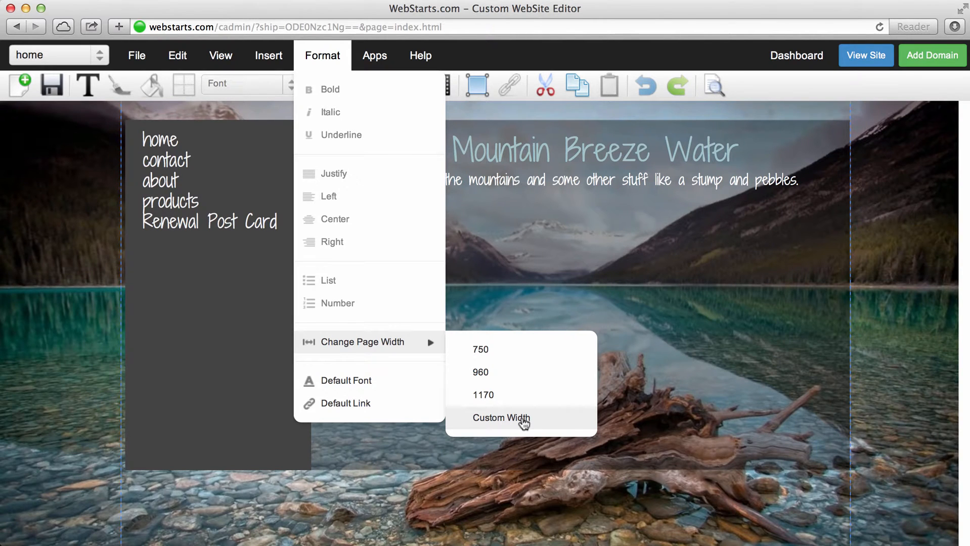
{"action": "left_click", "coordinate": [499, 417]}
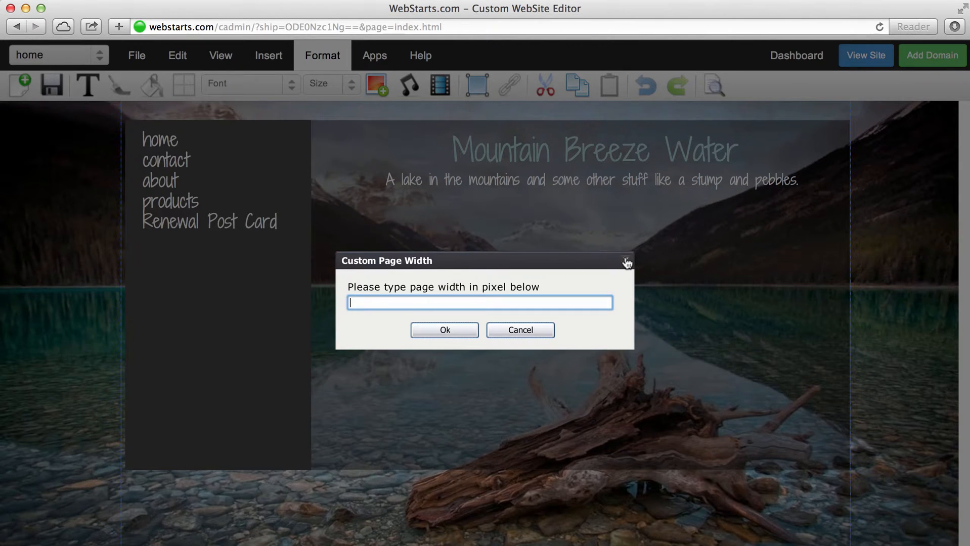
{"action": "left_click", "coordinate": [626, 263]}
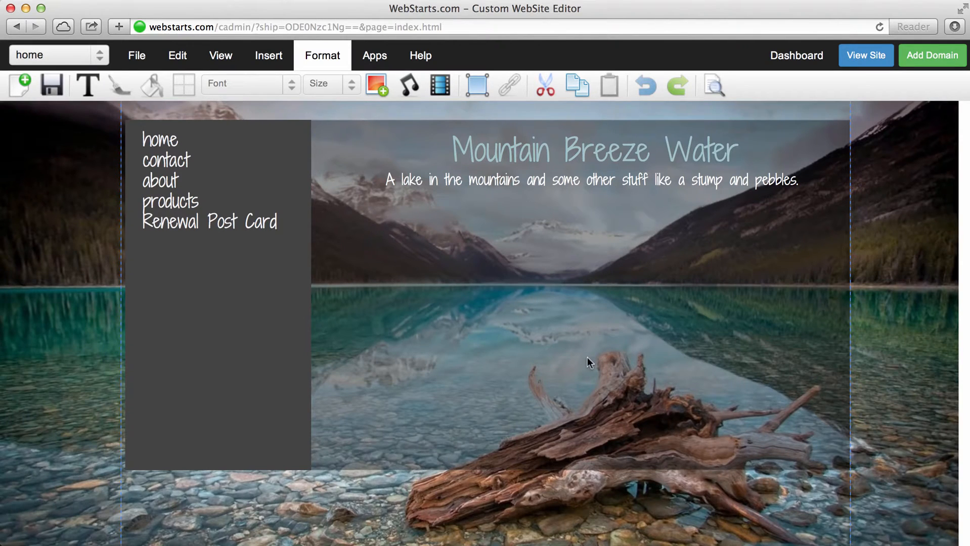
Choose the 1170-pixel page width and apply it to all site pages
{"action": "left_click", "coordinate": [322, 56]}
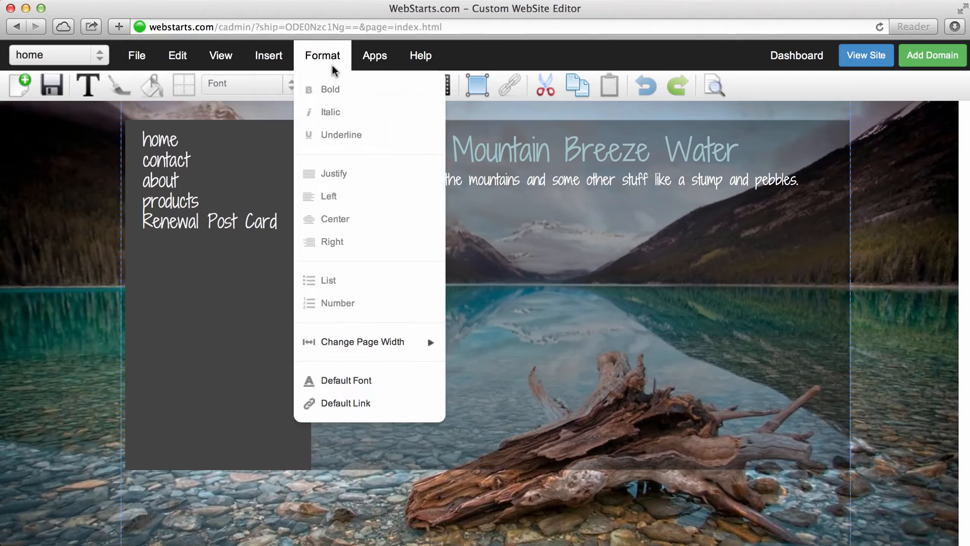
{"action": "mouse_move", "coordinate": [363, 342]}
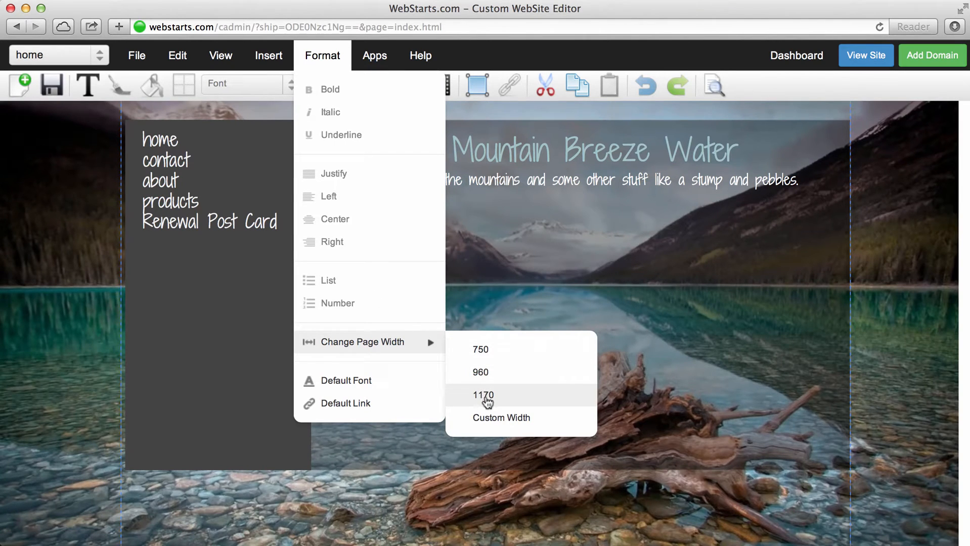
{"action": "left_click", "coordinate": [481, 395]}
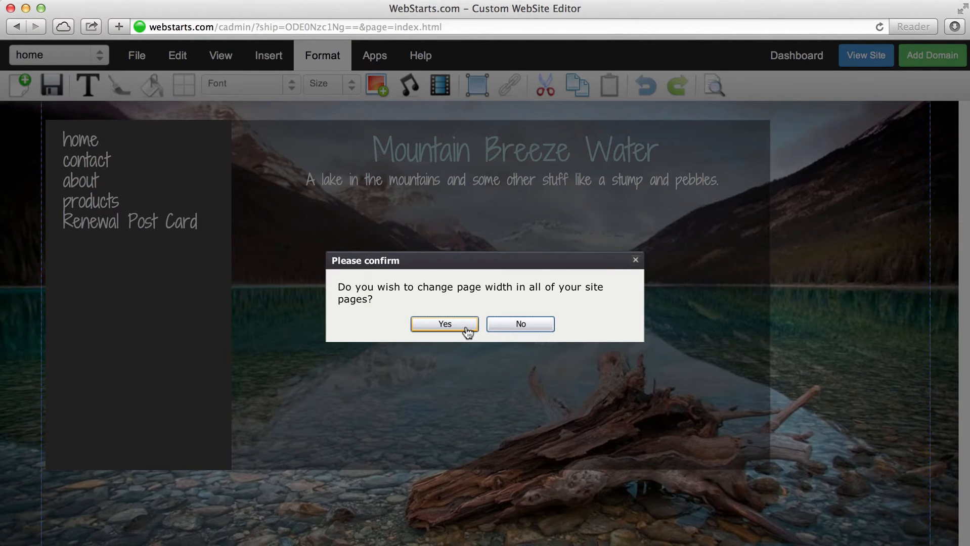
{"action": "left_click", "coordinate": [445, 325]}
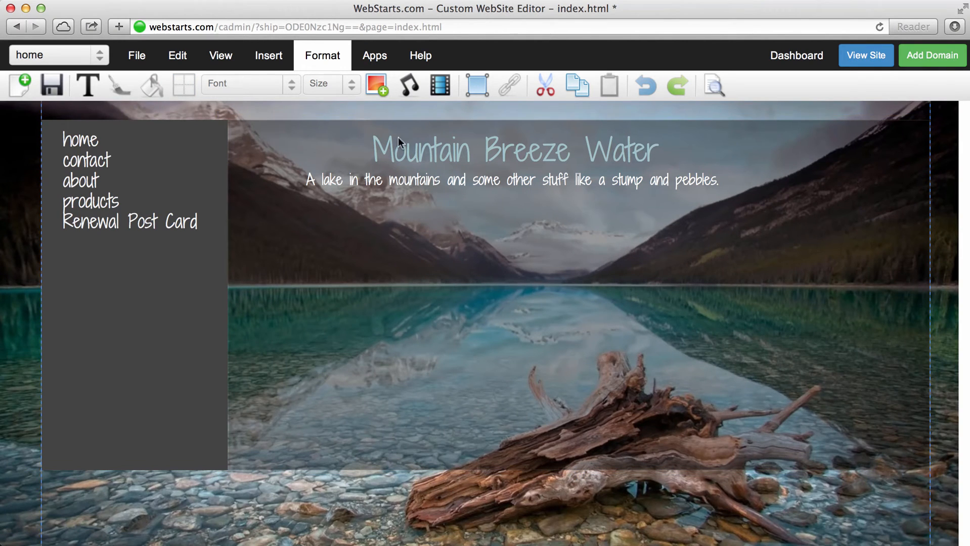
Return the page to its original 960-pixel width
{"action": "left_click", "coordinate": [322, 55]}
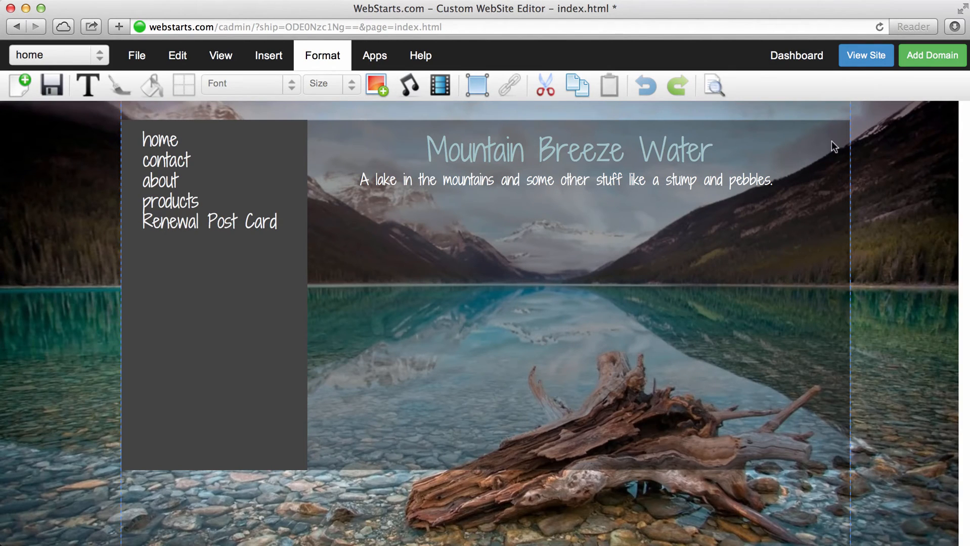
{"action": "mouse_move", "coordinate": [406, 137]}
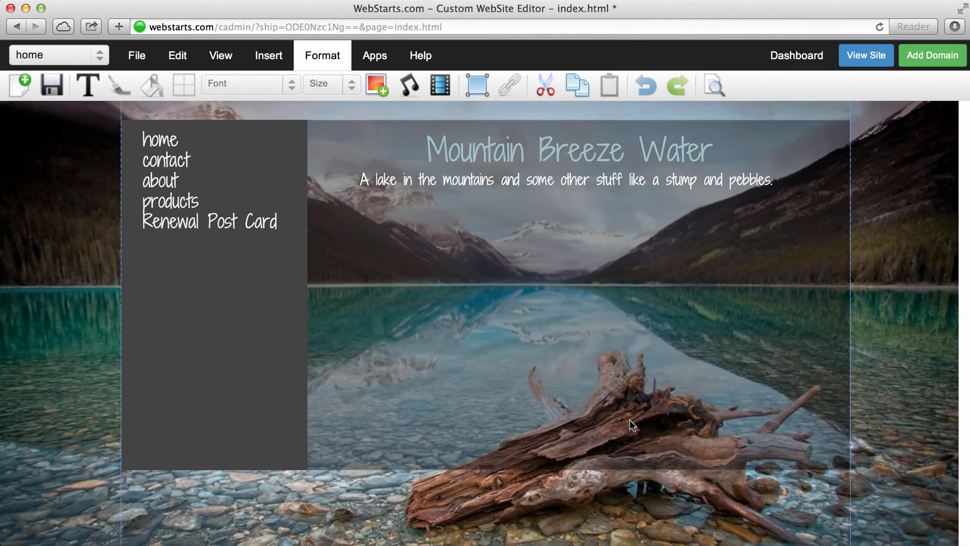
{"action": "left_click", "coordinate": [595, 26]}
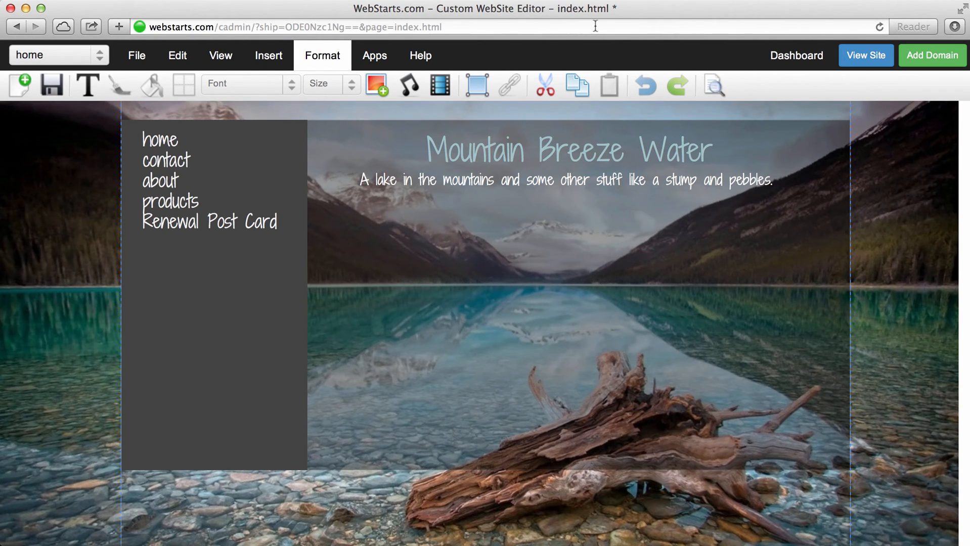